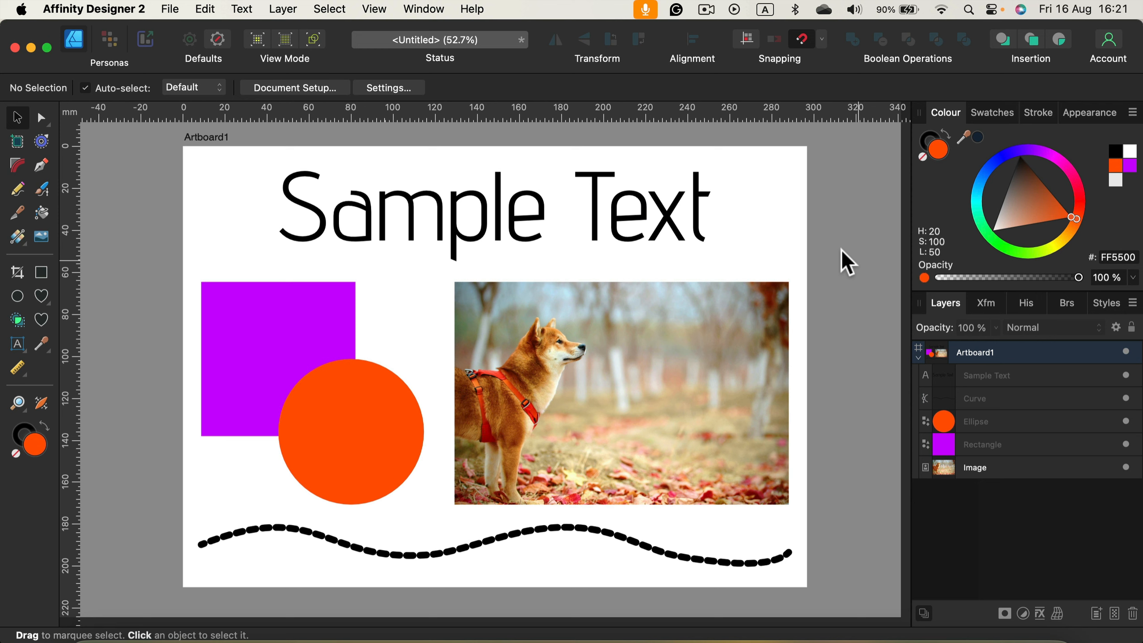
mouse_move(596, 228)
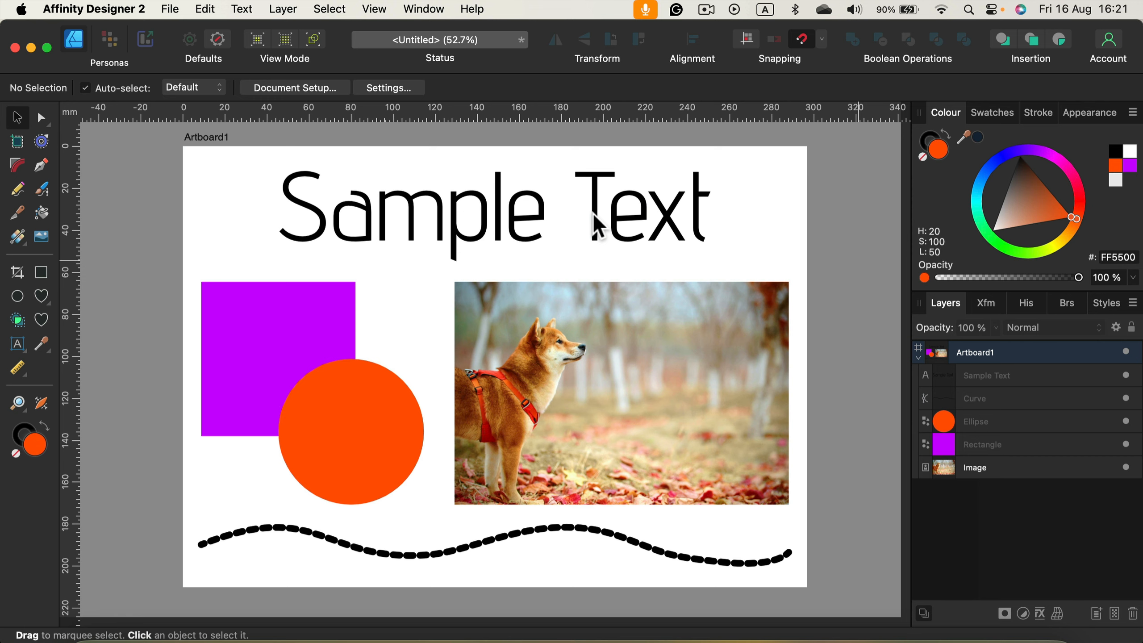
mouse_move(938, 325)
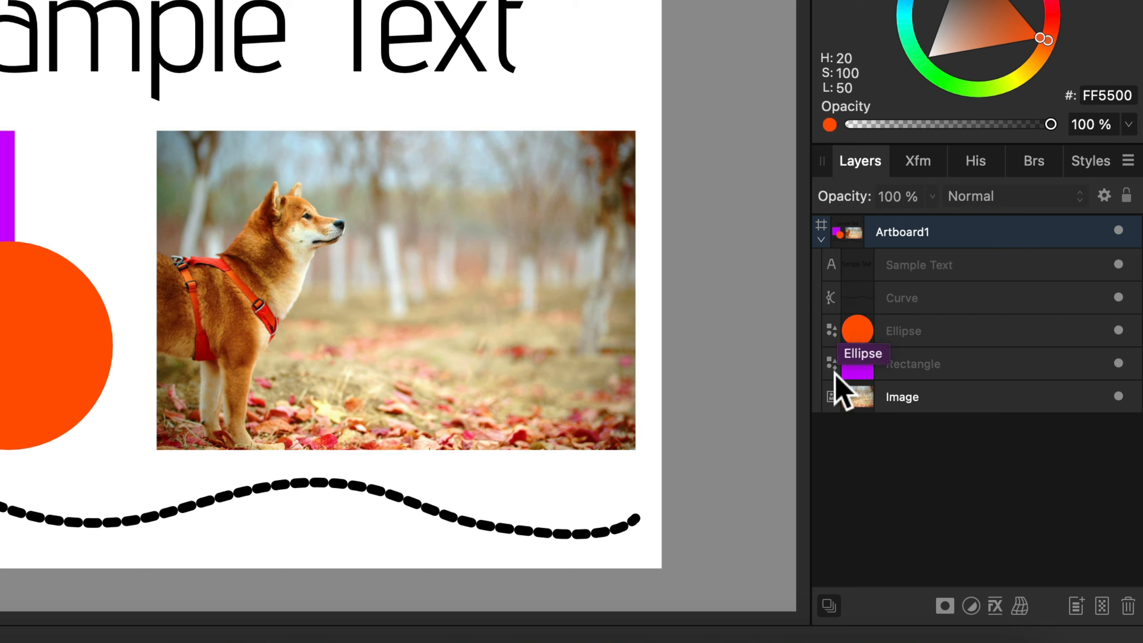
mouse_move(842, 403)
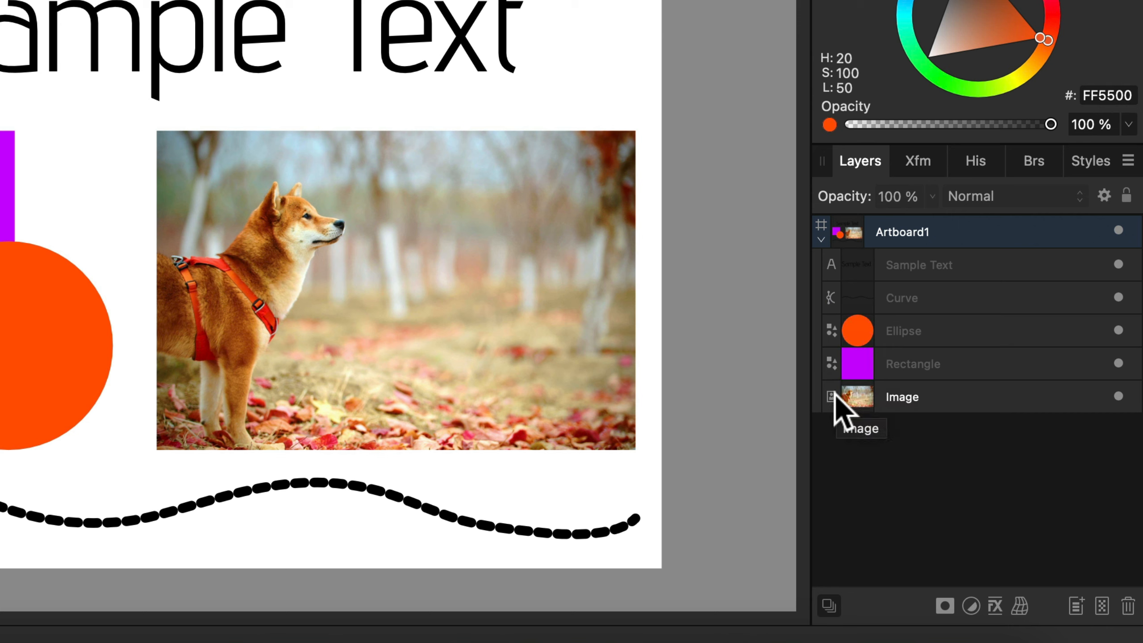
mouse_move(1019, 375)
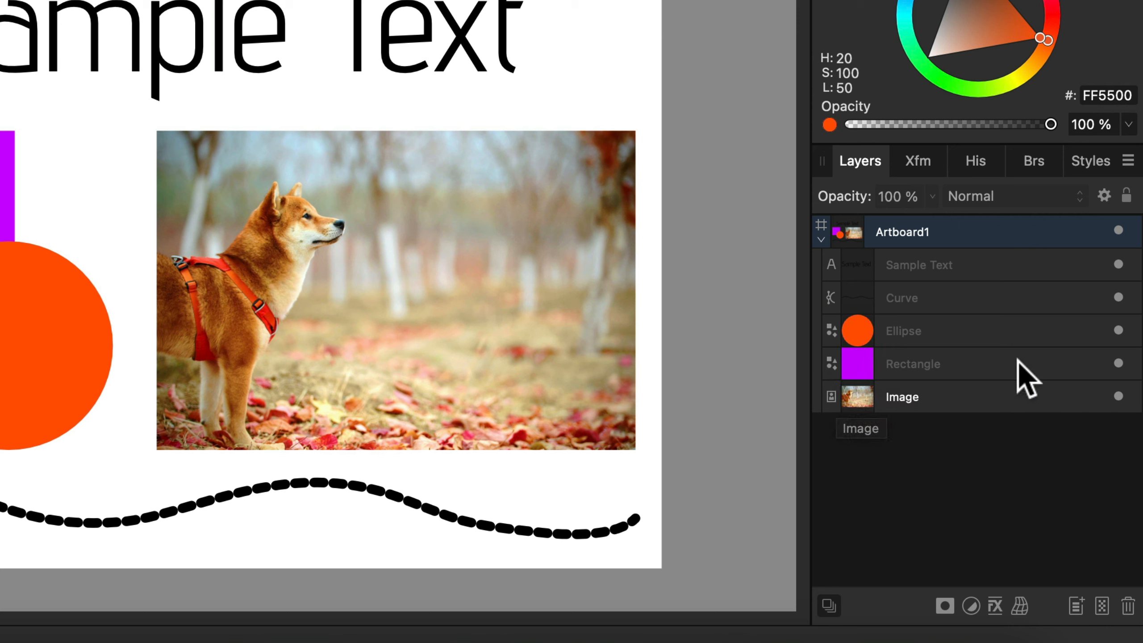
Select the purple square's Rectangle layer in the Layers panel
left_click(913, 364)
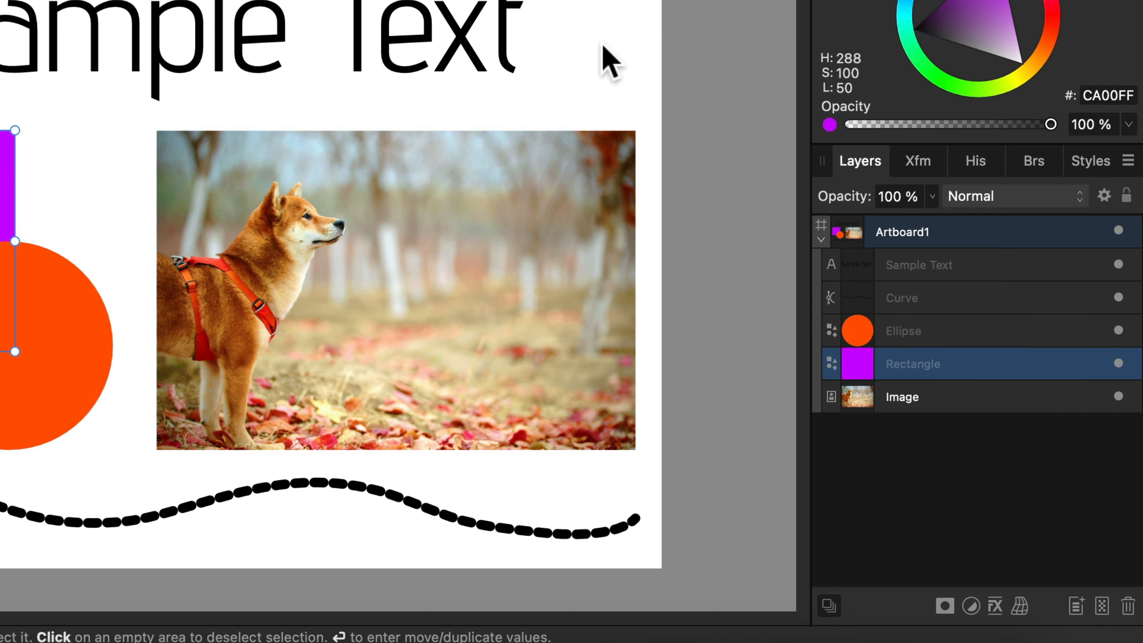
mouse_move(209, 27)
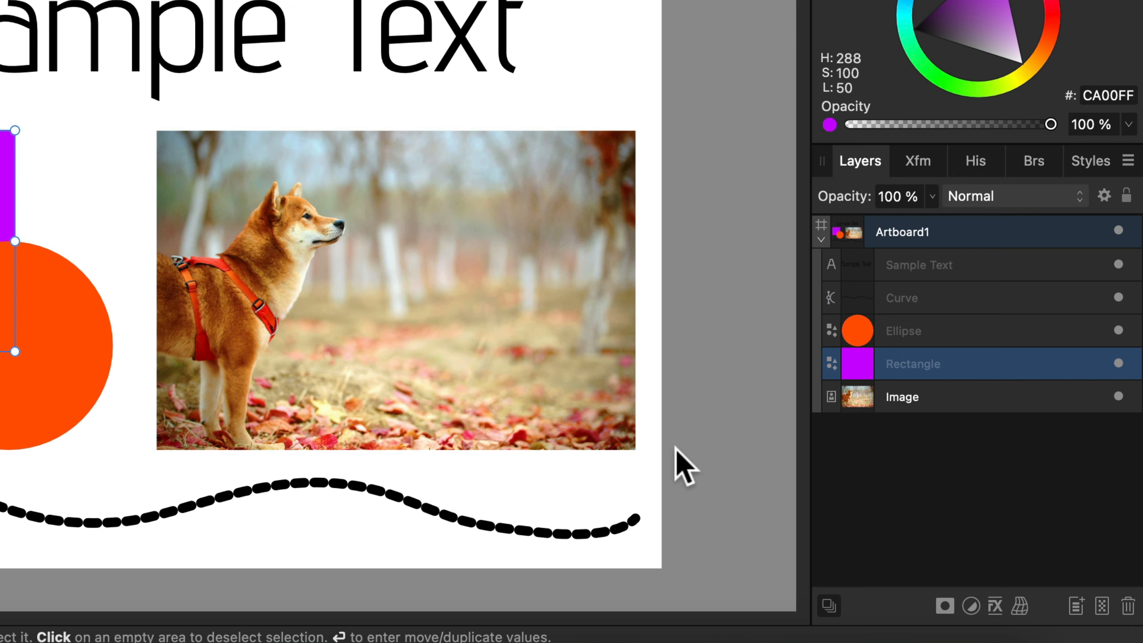
mouse_move(1011, 369)
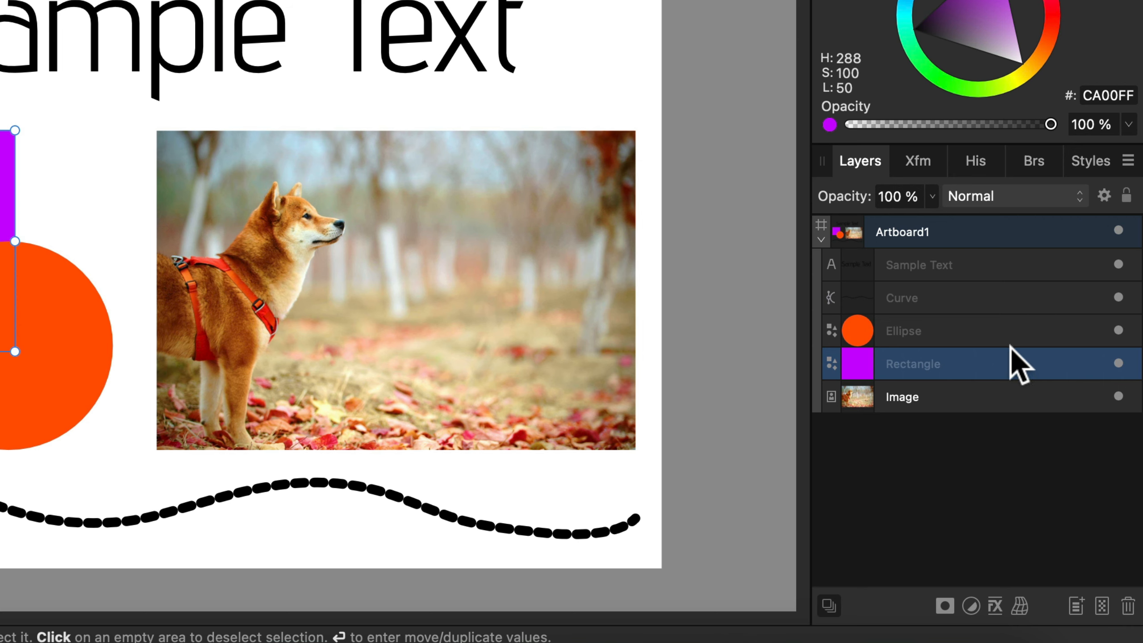
Group the Ellipse and Rectangle, check the group's contents, and bring up its context menu
right_click(913, 364)
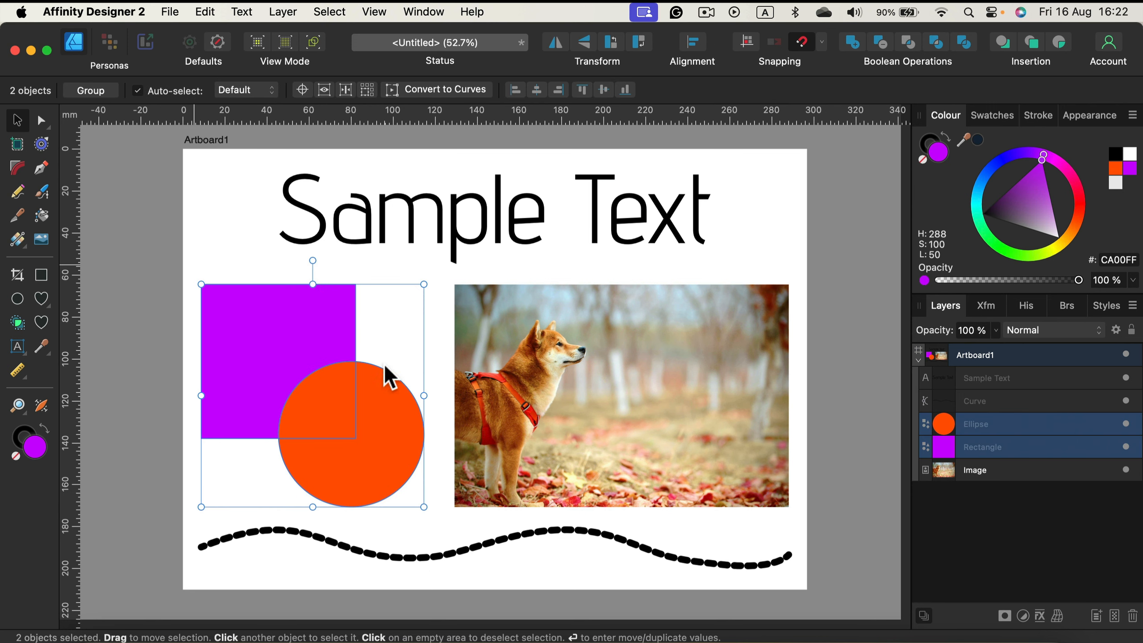
right_click(975, 424)
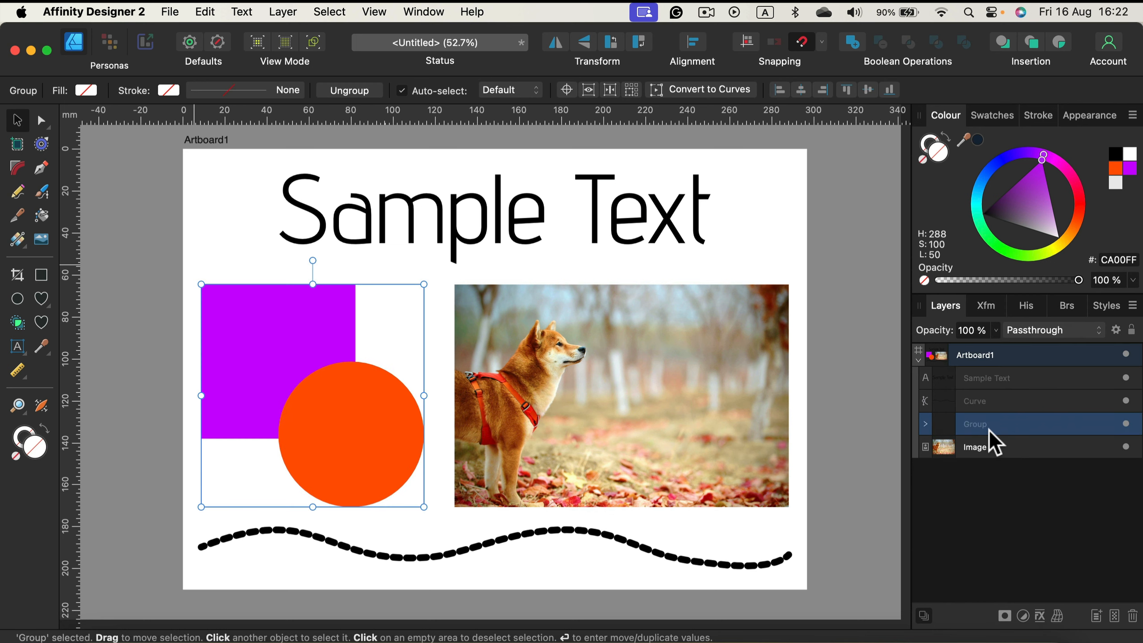
left_click(925, 424)
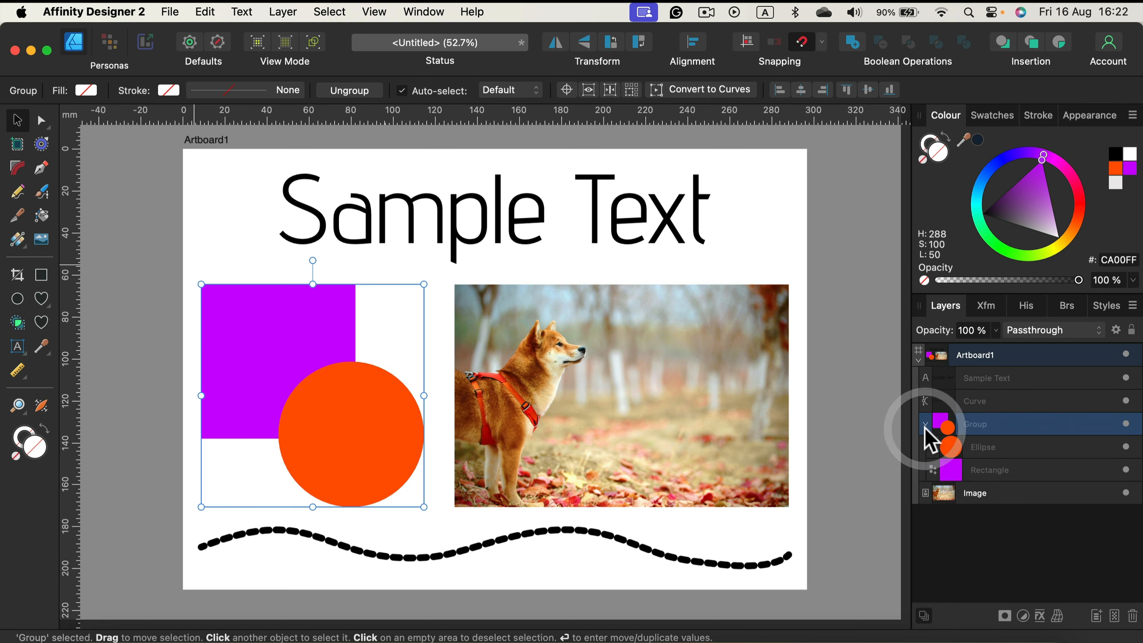
left_click(1024, 470)
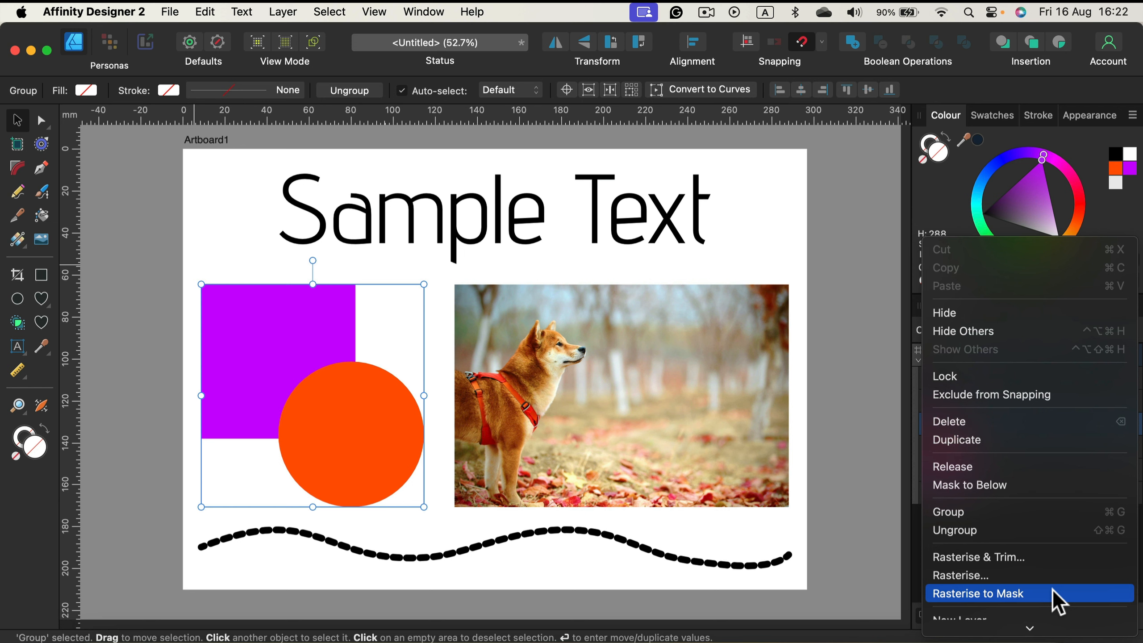
mouse_move(984, 563)
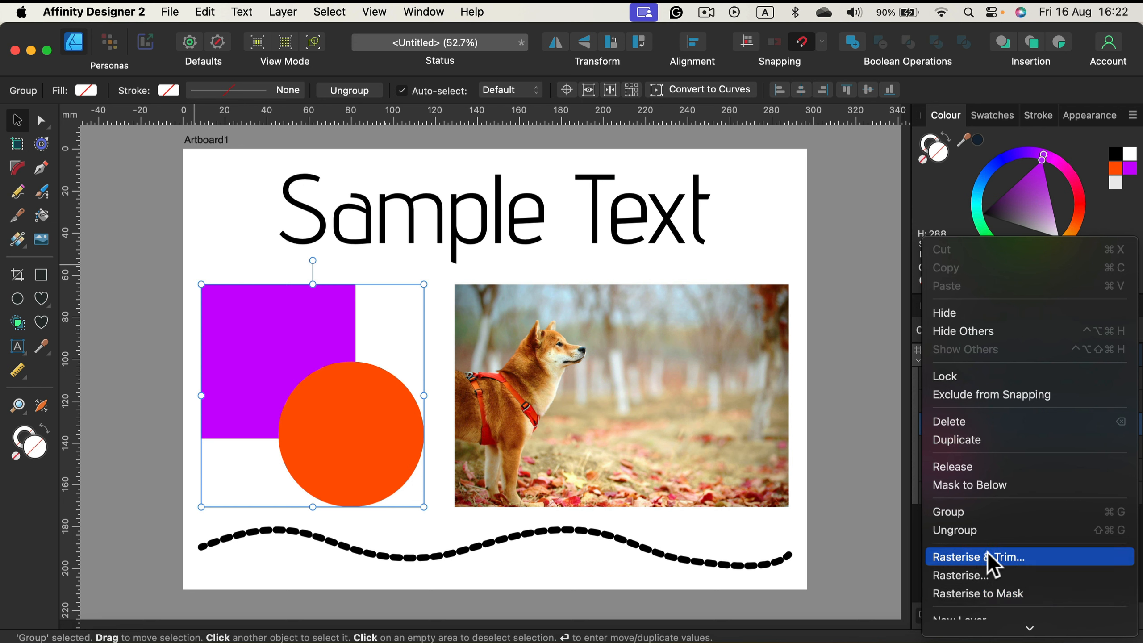
Rasterise & Trim the square-and-circle group into a Pixel layer
left_click(981, 558)
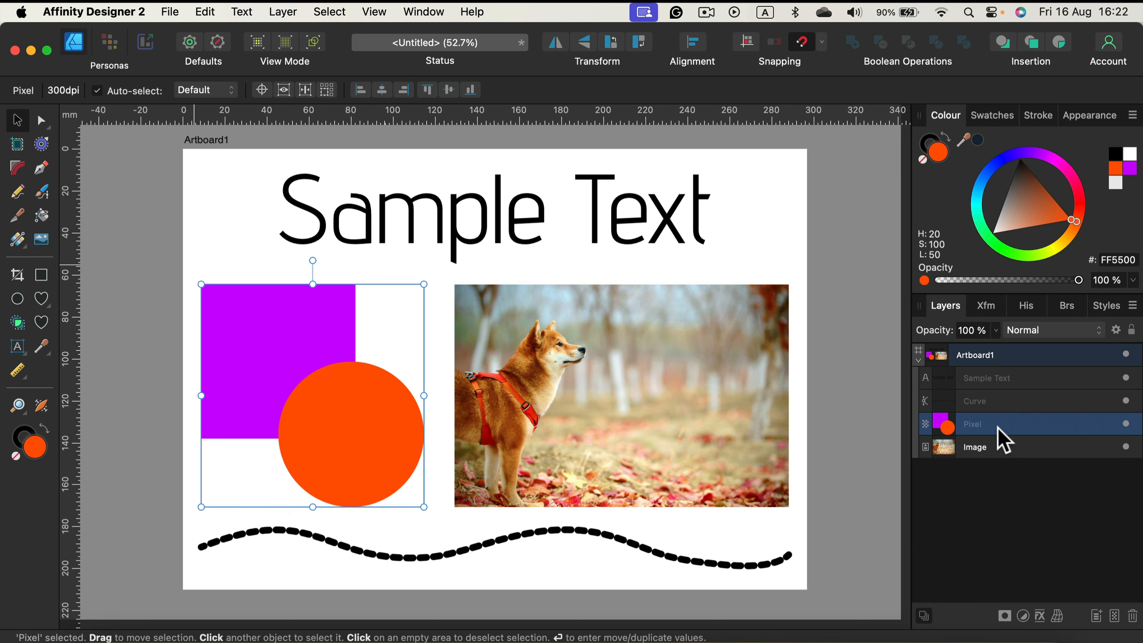
mouse_move(450, 341)
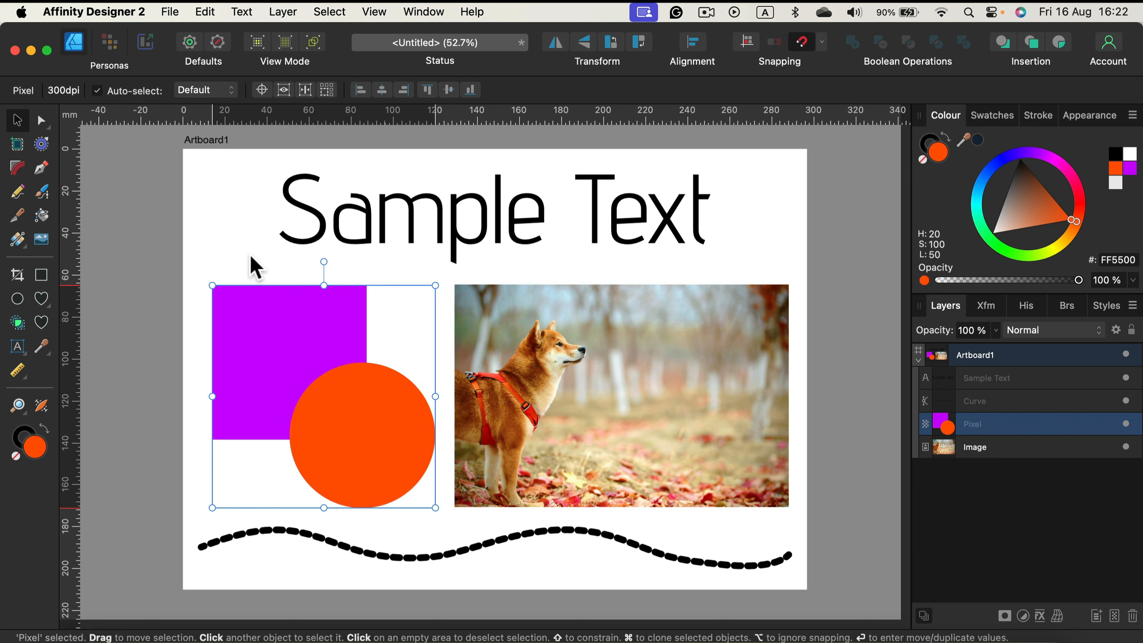
mouse_move(262, 187)
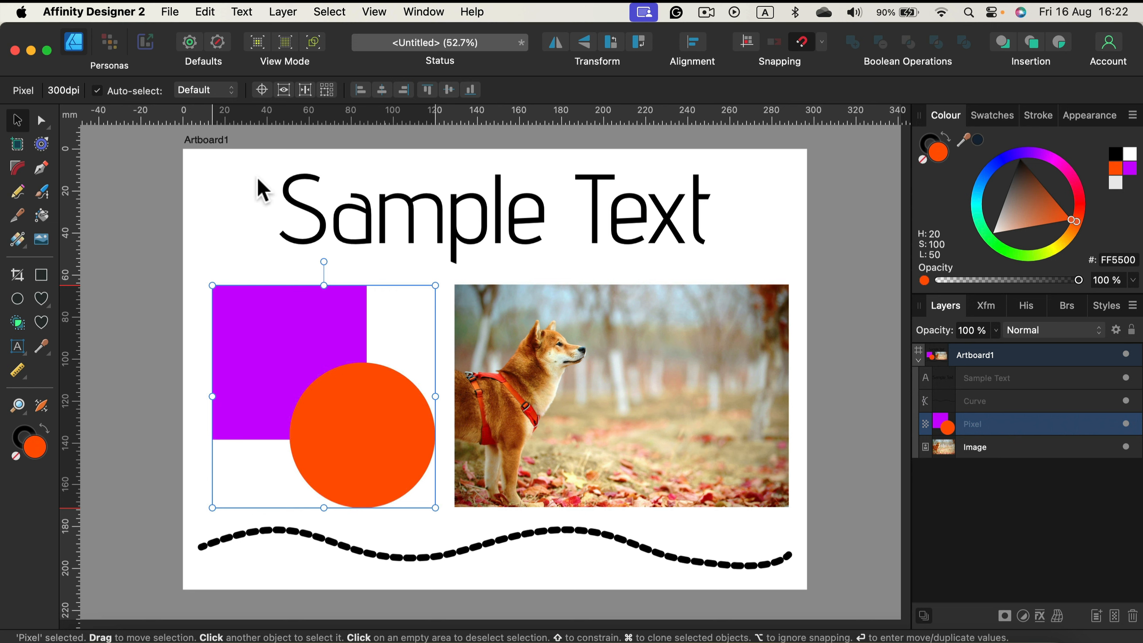
mouse_move(253, 201)
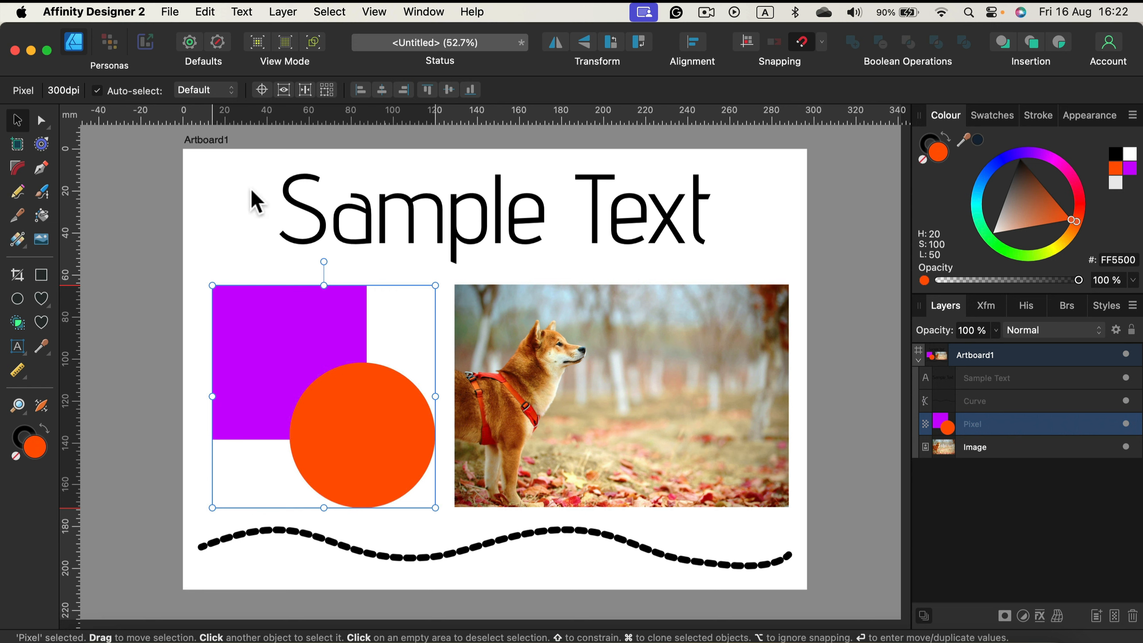
mouse_move(251, 189)
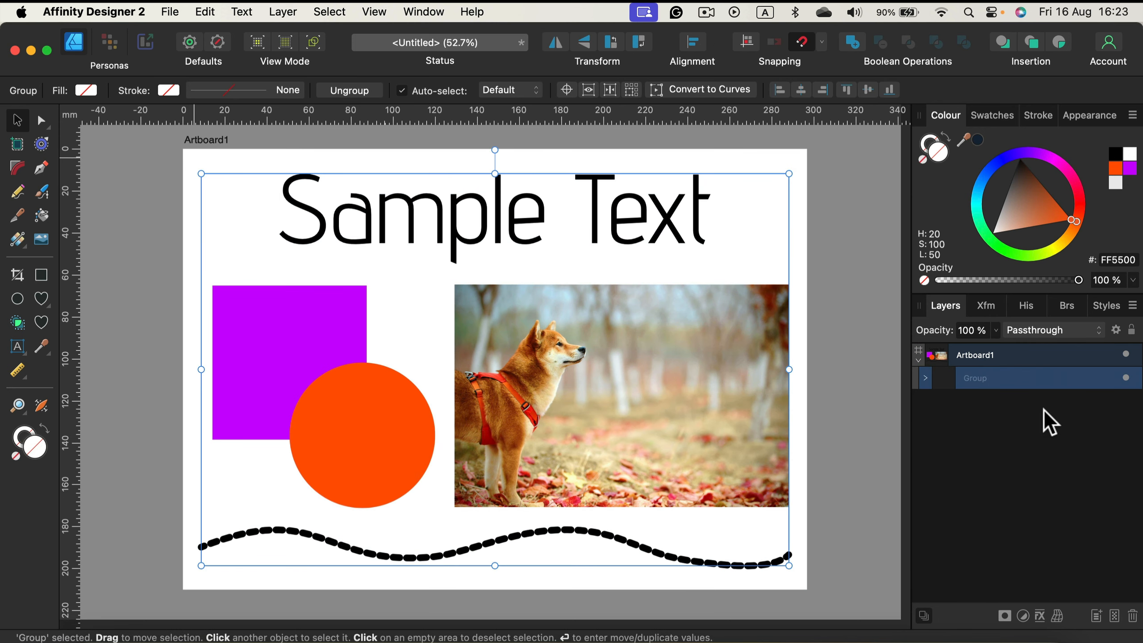
Rasterise & Trim the whole Group of text, shapes, photo and curve into one Pixel layer
right_click(975, 377)
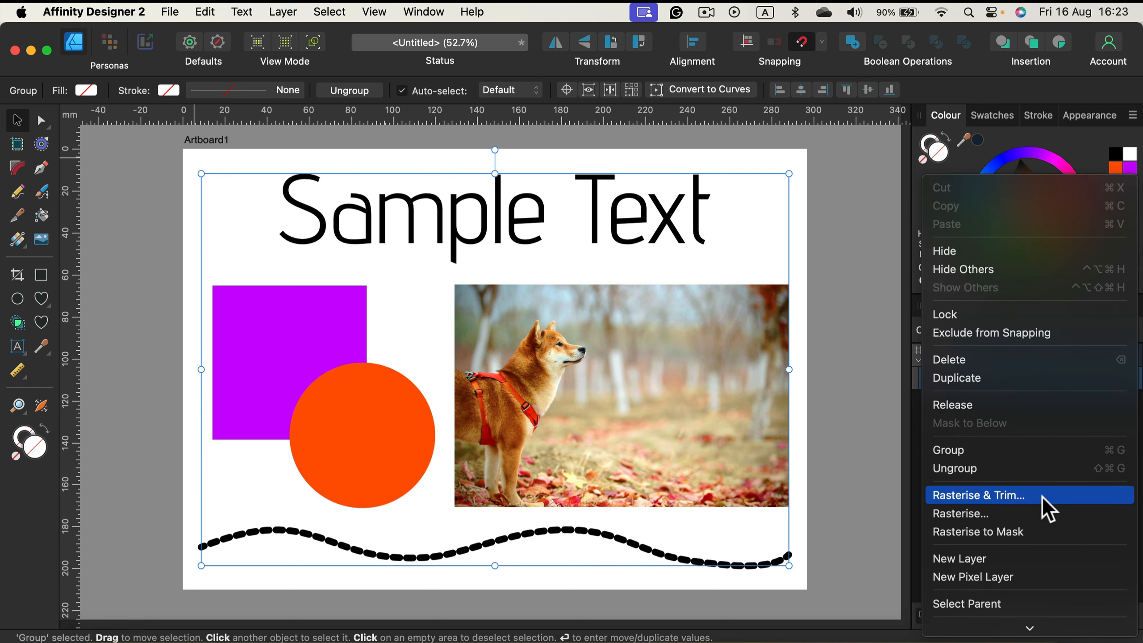
left_click(978, 494)
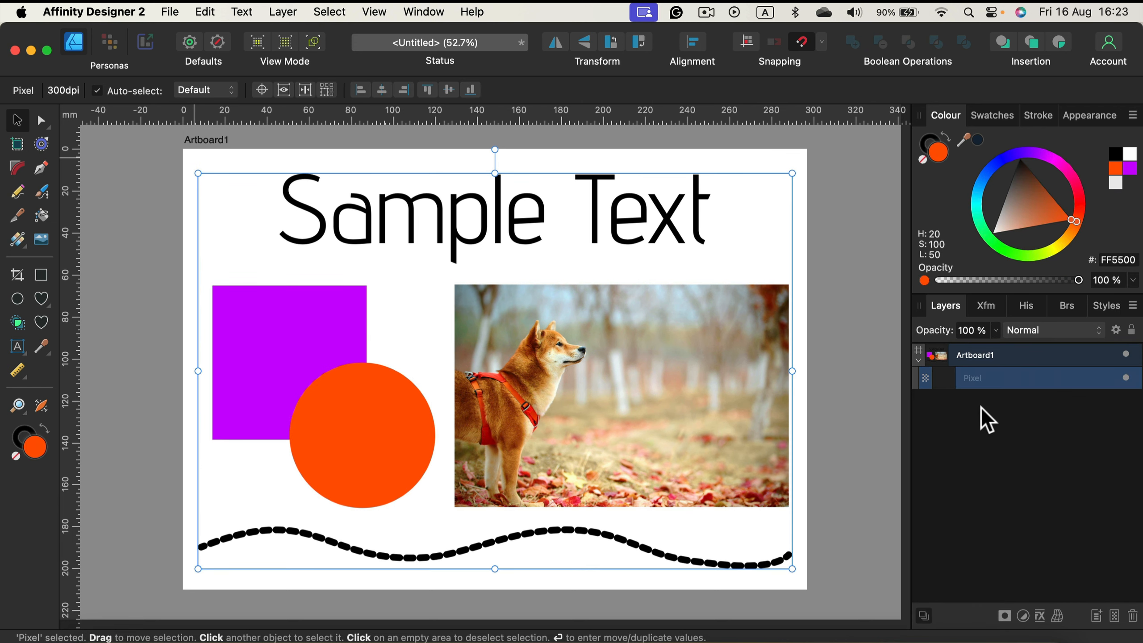
mouse_move(939, 357)
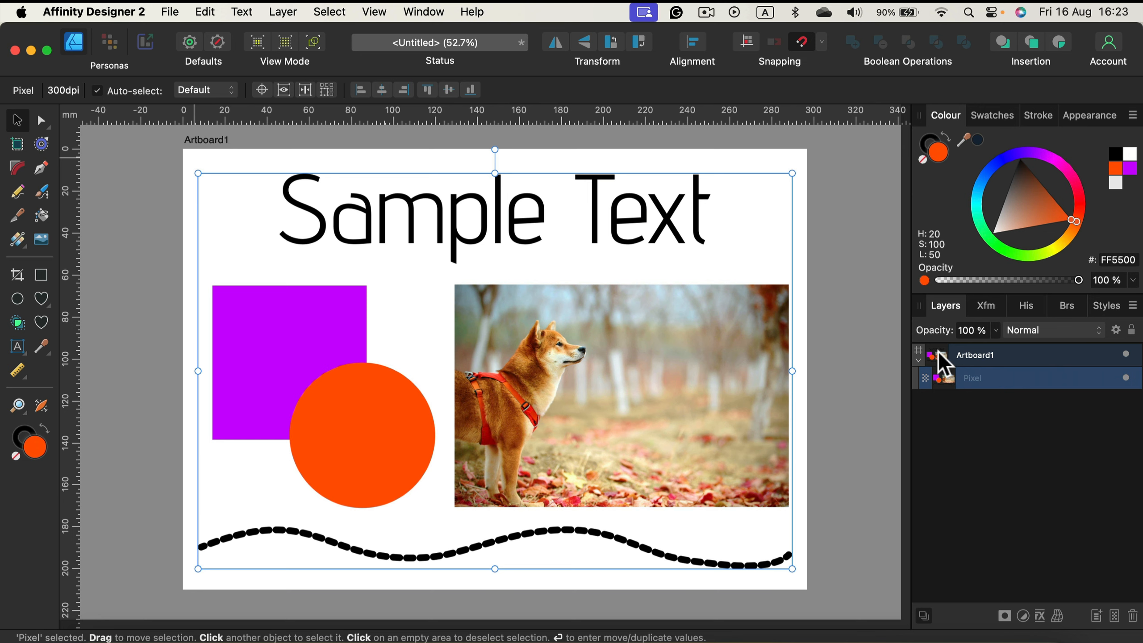
mouse_move(619, 228)
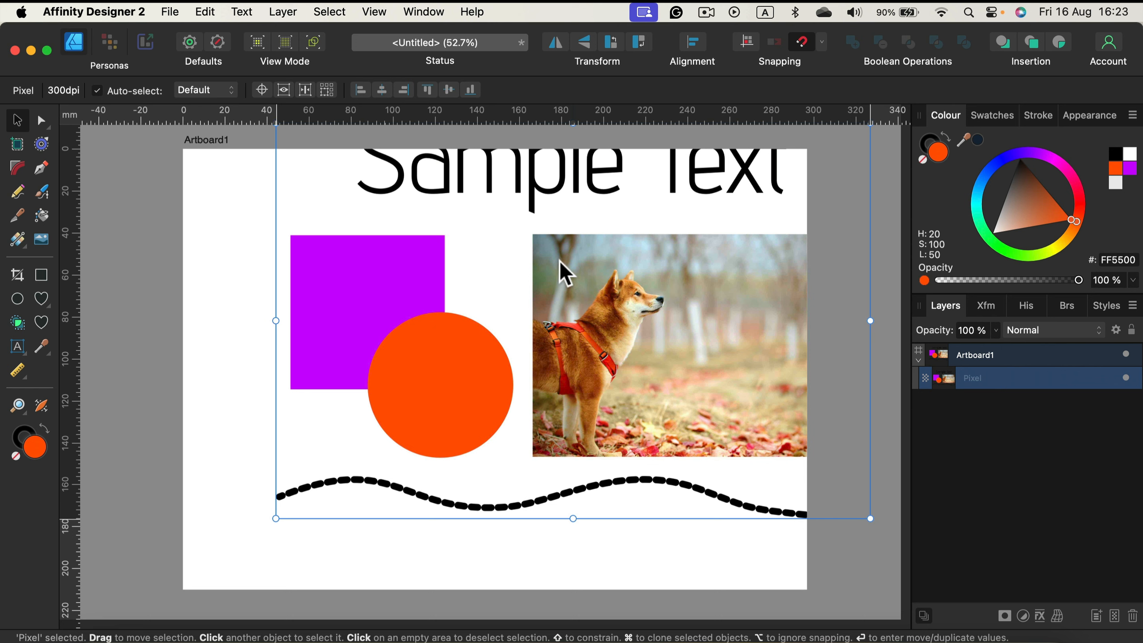
mouse_move(827, 377)
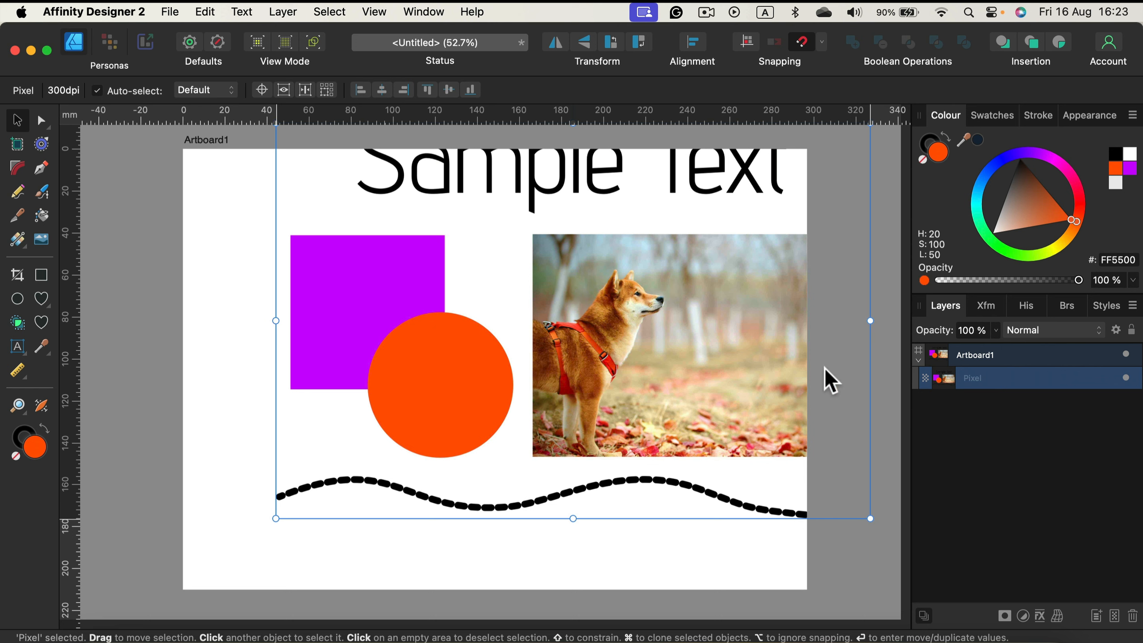
mouse_move(1020, 314)
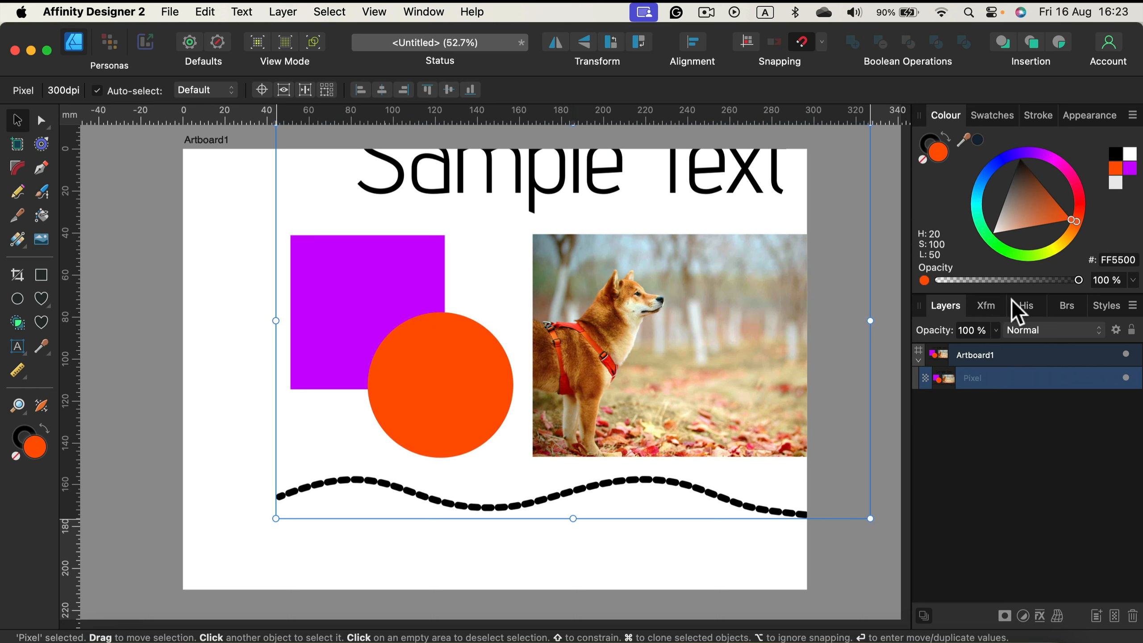
Expand the restored group in the Layers panel to reveal its separate objects
left_click(1027, 305)
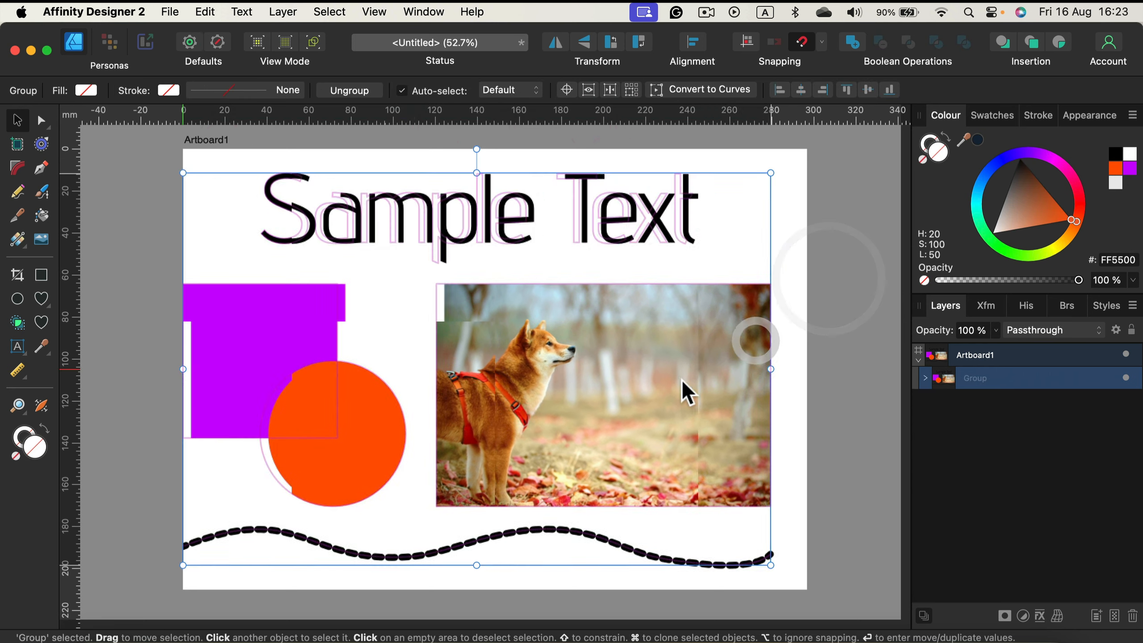
scroll("down", 3)
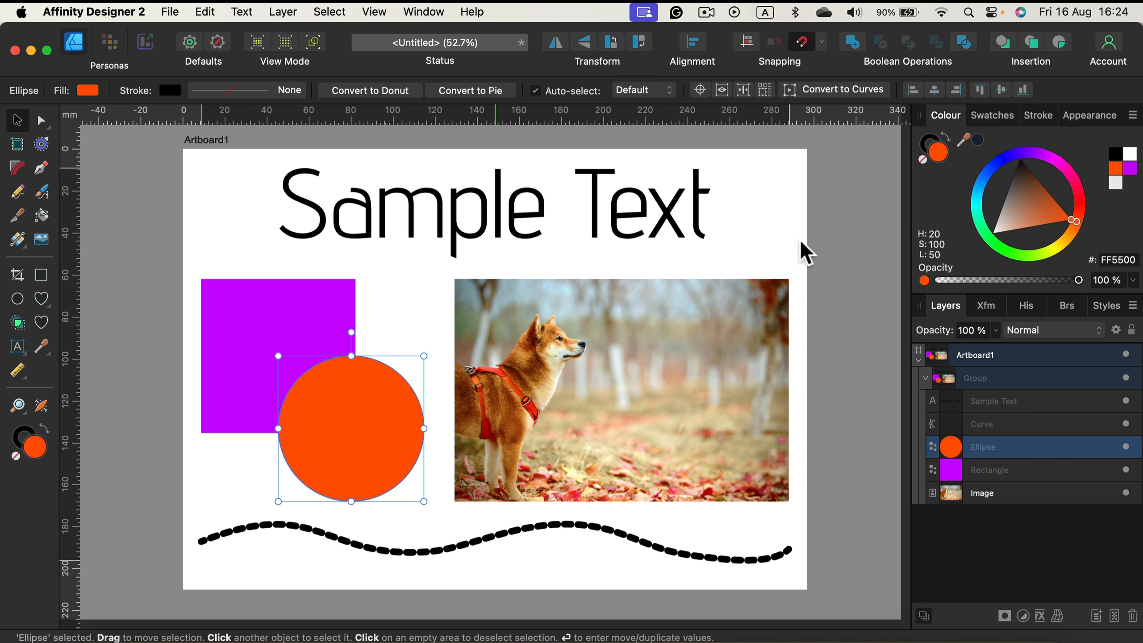
mouse_move(1028, 264)
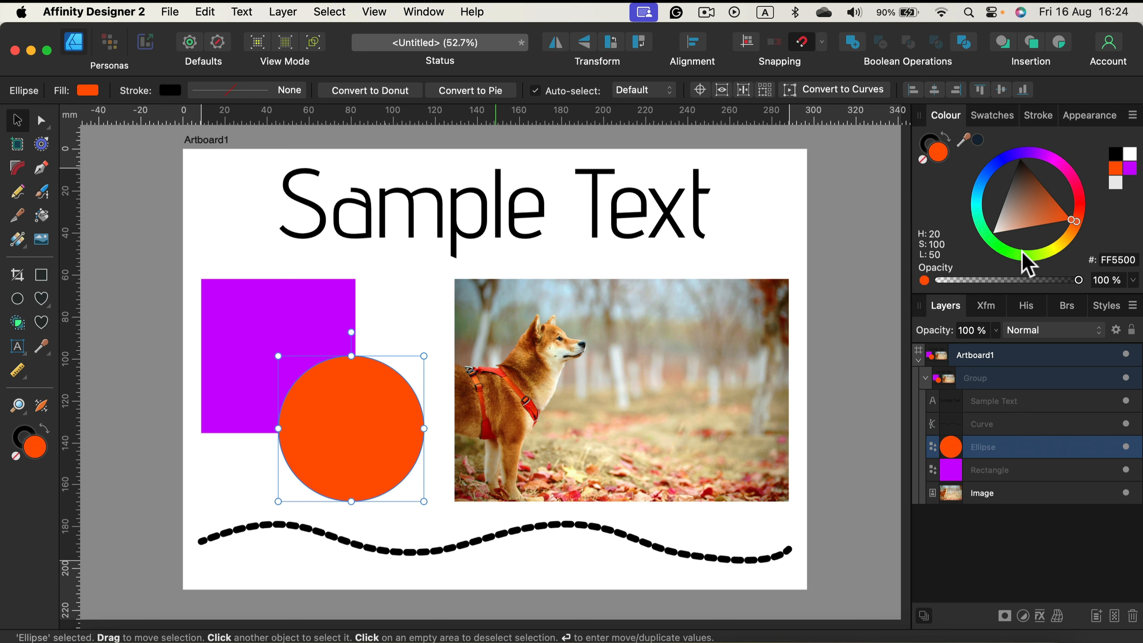
Change the circle's fill from orange to green on the colour wheel
left_click_drag(1053, 220, 989, 235)
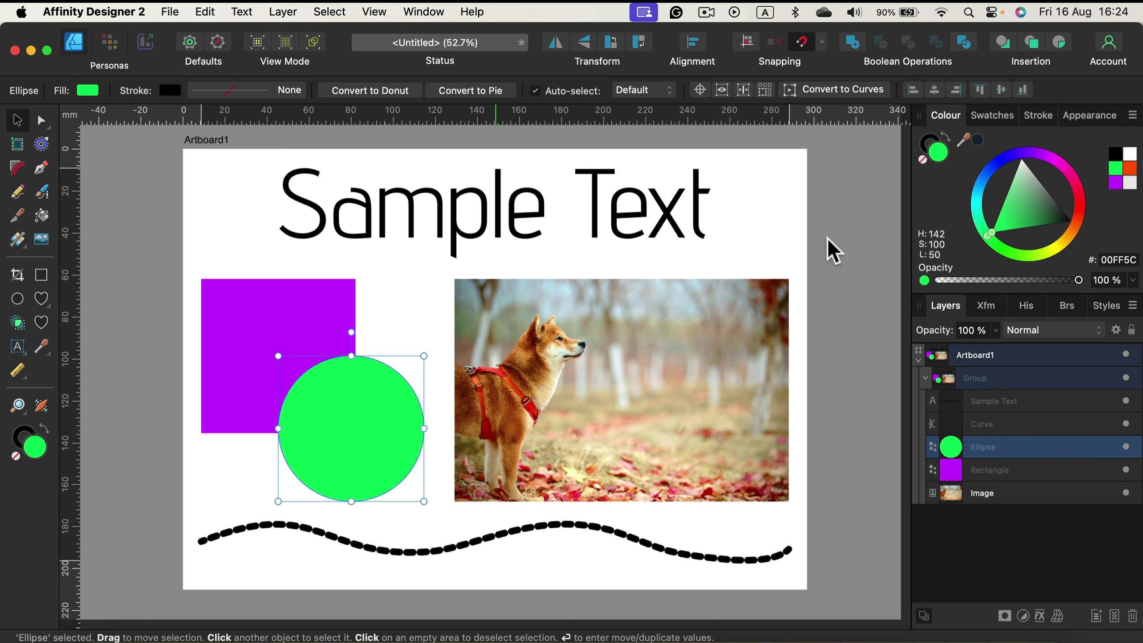
mouse_move(518, 224)
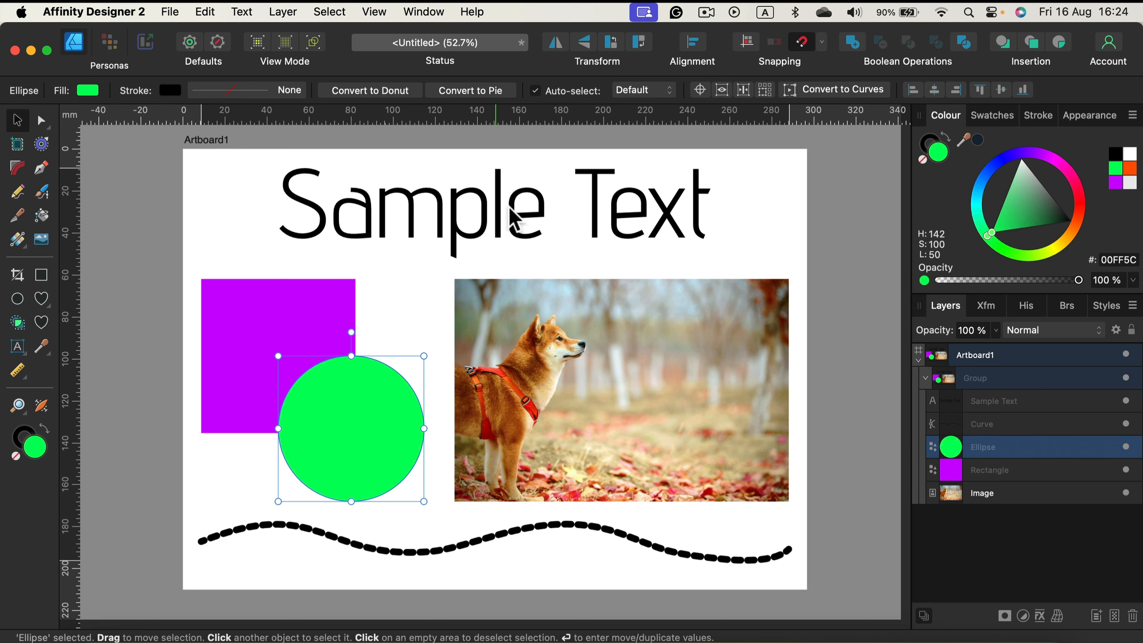
mouse_move(316, 313)
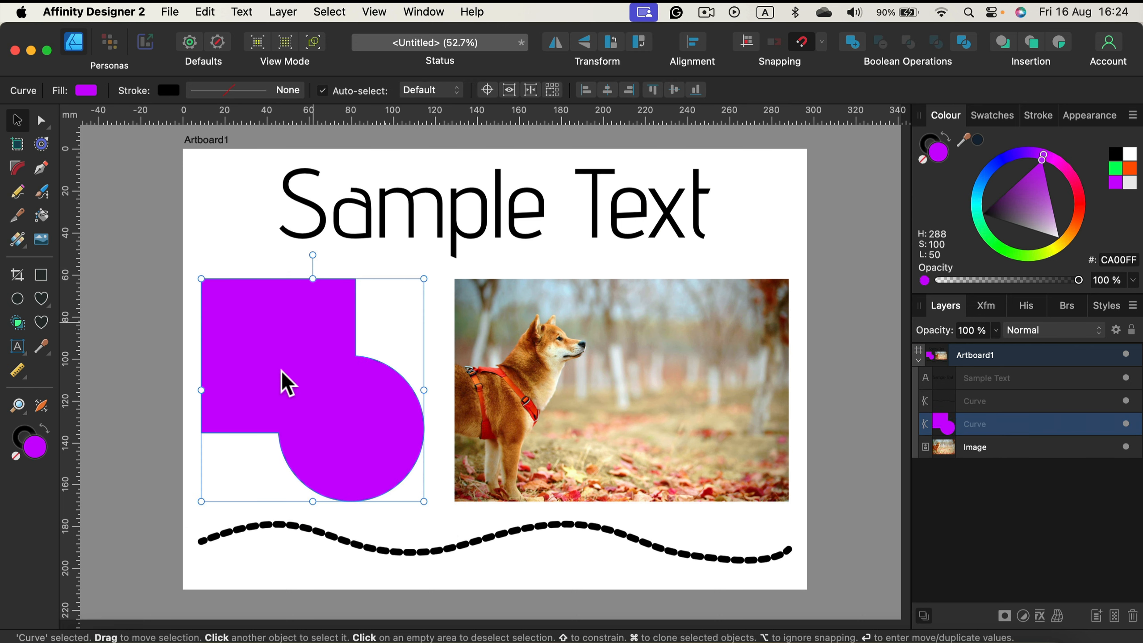
mouse_move(347, 506)
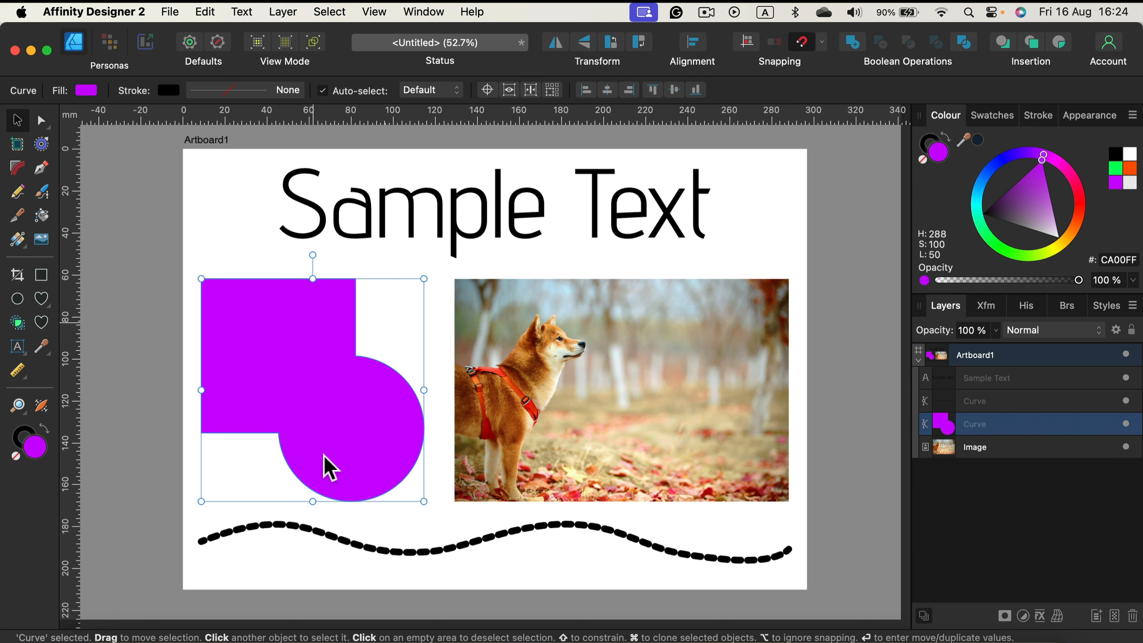
mouse_move(241, 216)
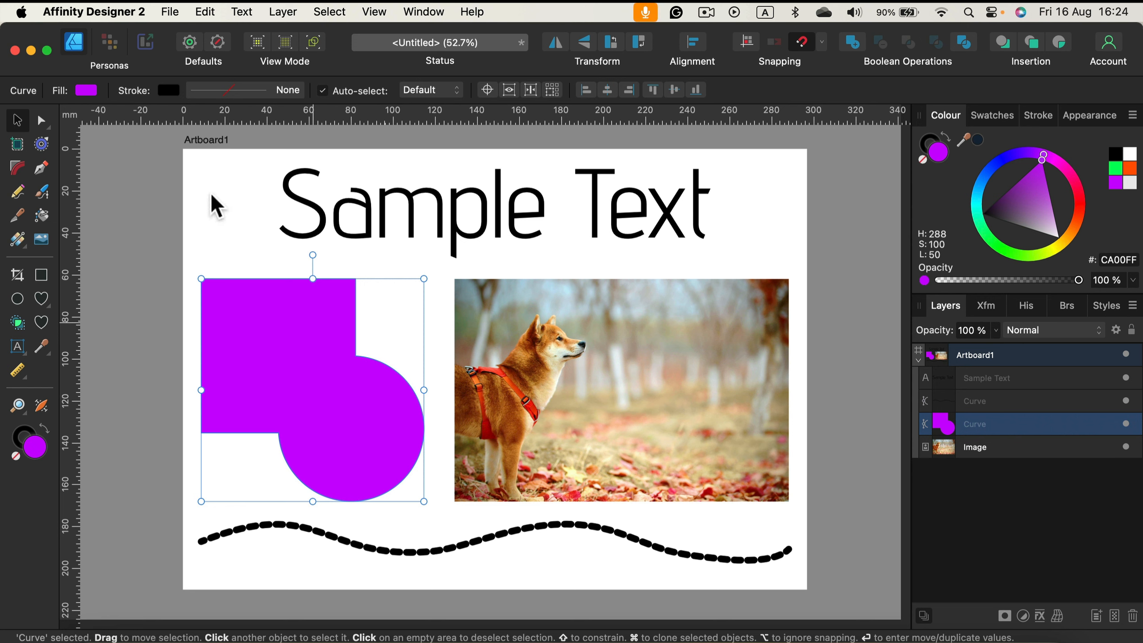
mouse_move(363, 229)
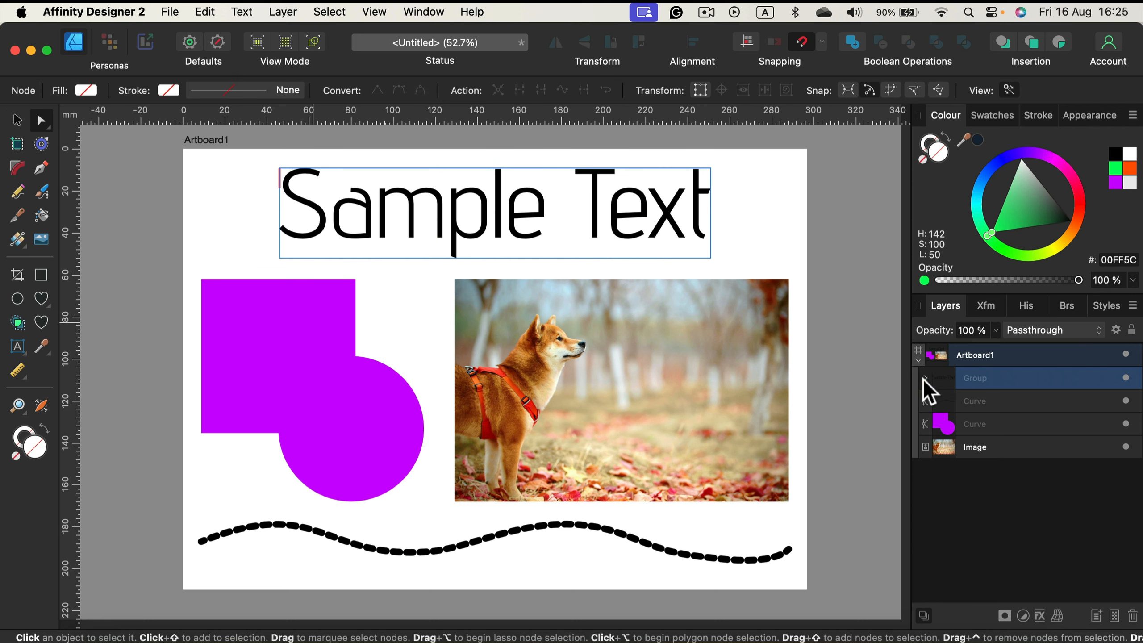
Collapse the Sample Text group in the layer list
left_click(925, 378)
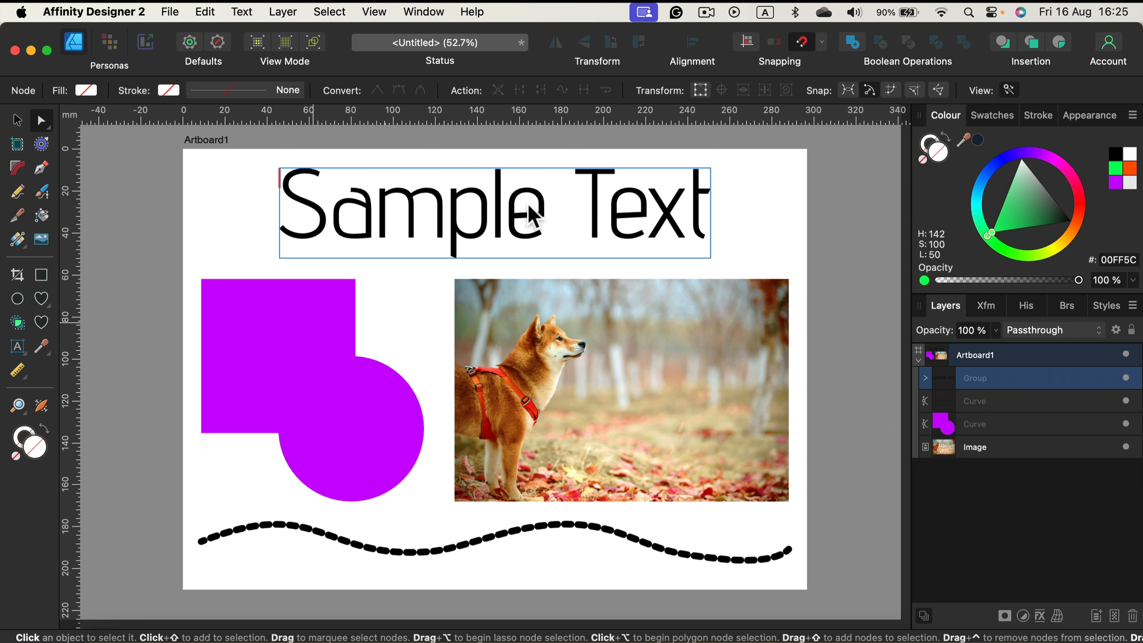
mouse_move(480, 229)
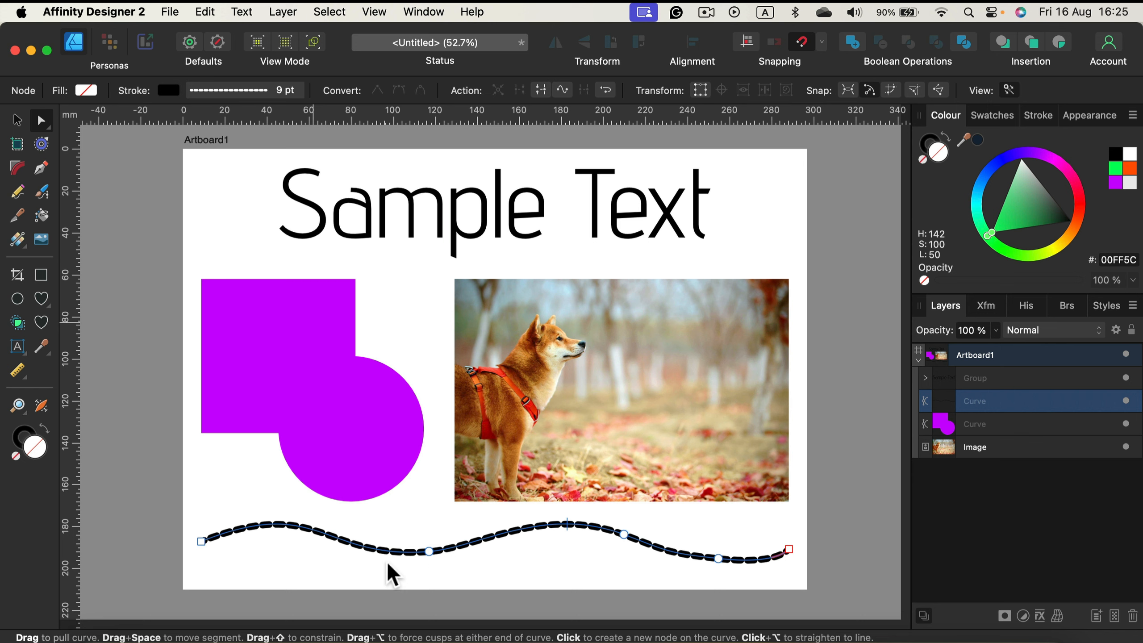
Pull the dashed line into a tall wave and Expand Stroke into filled curves, then deselect
left_click_drag(428, 550, 427, 295)
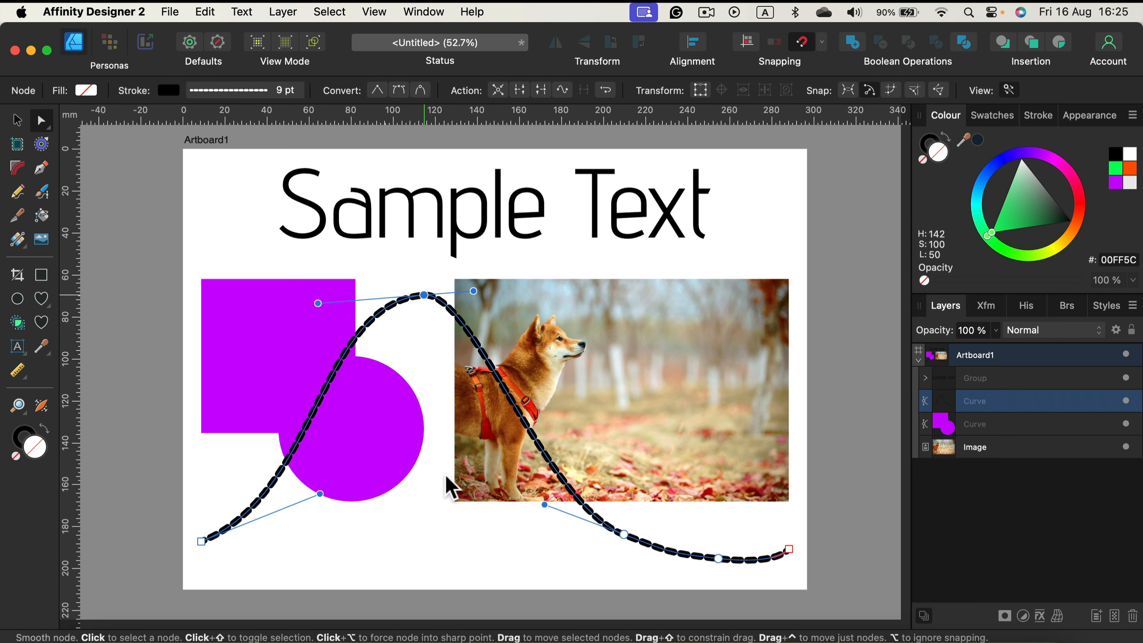
mouse_move(300, 17)
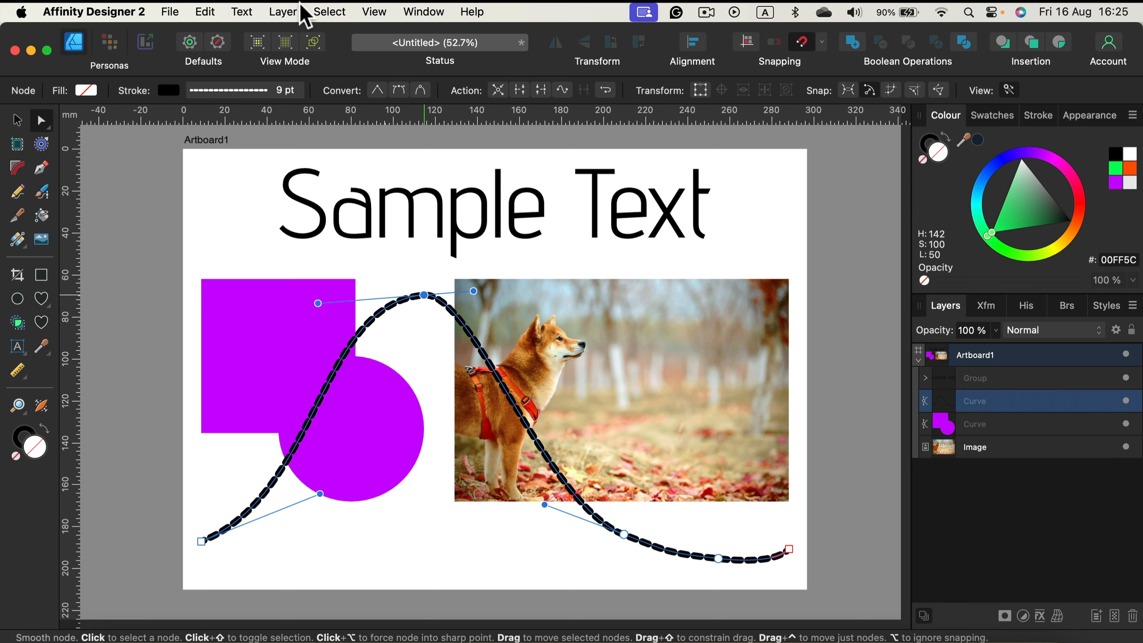
left_click(280, 10)
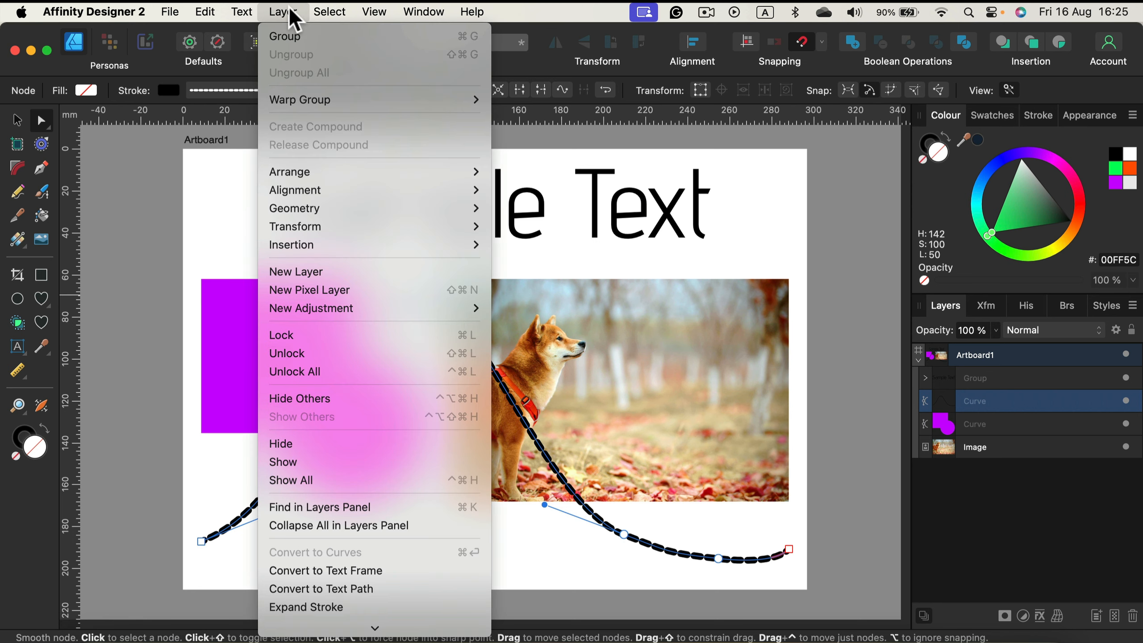
mouse_move(305, 608)
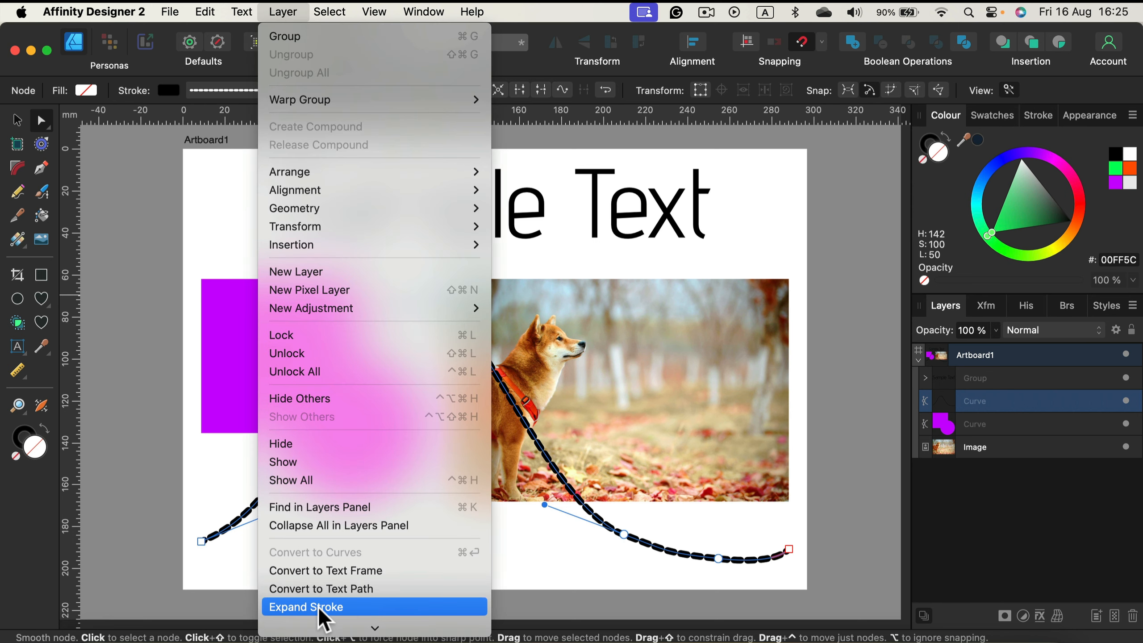
left_click(306, 608)
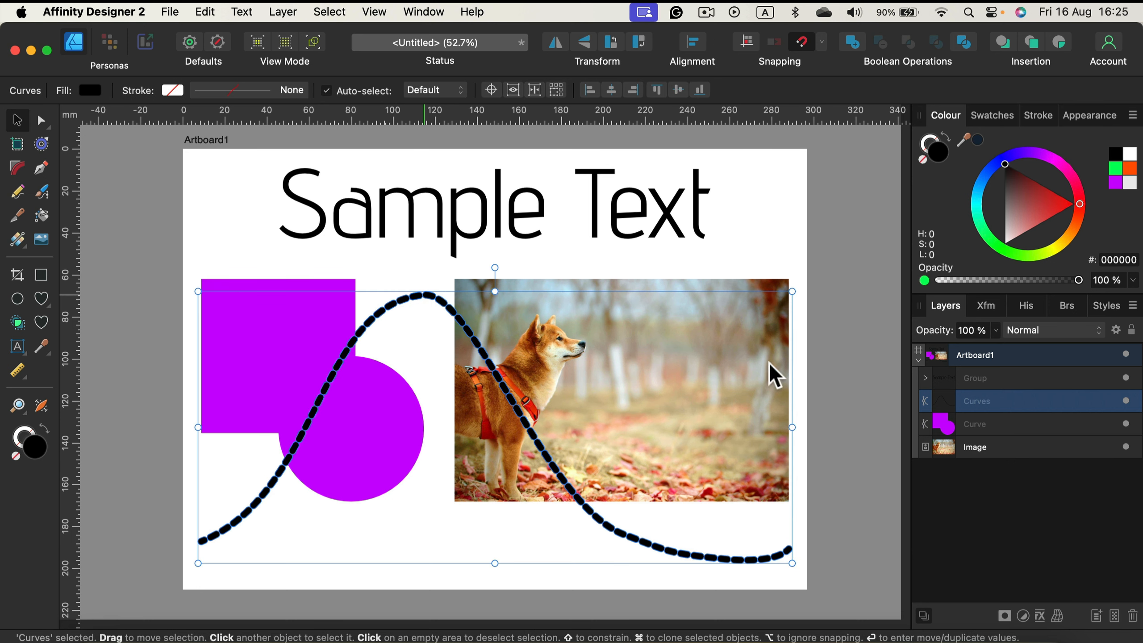
mouse_move(43, 169)
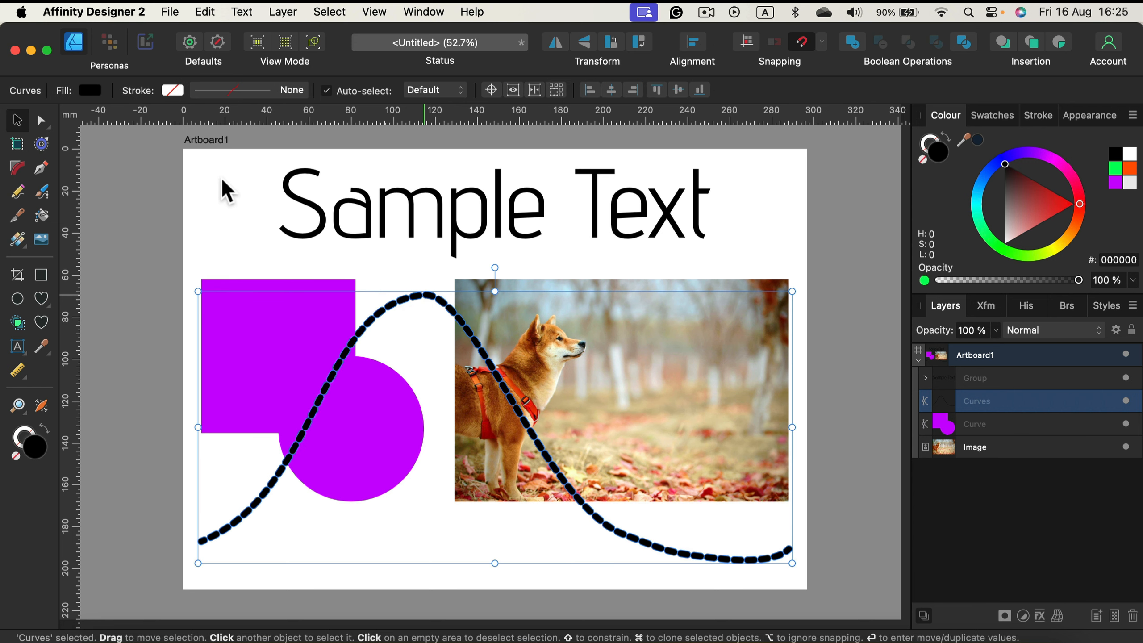
left_click(200, 168)
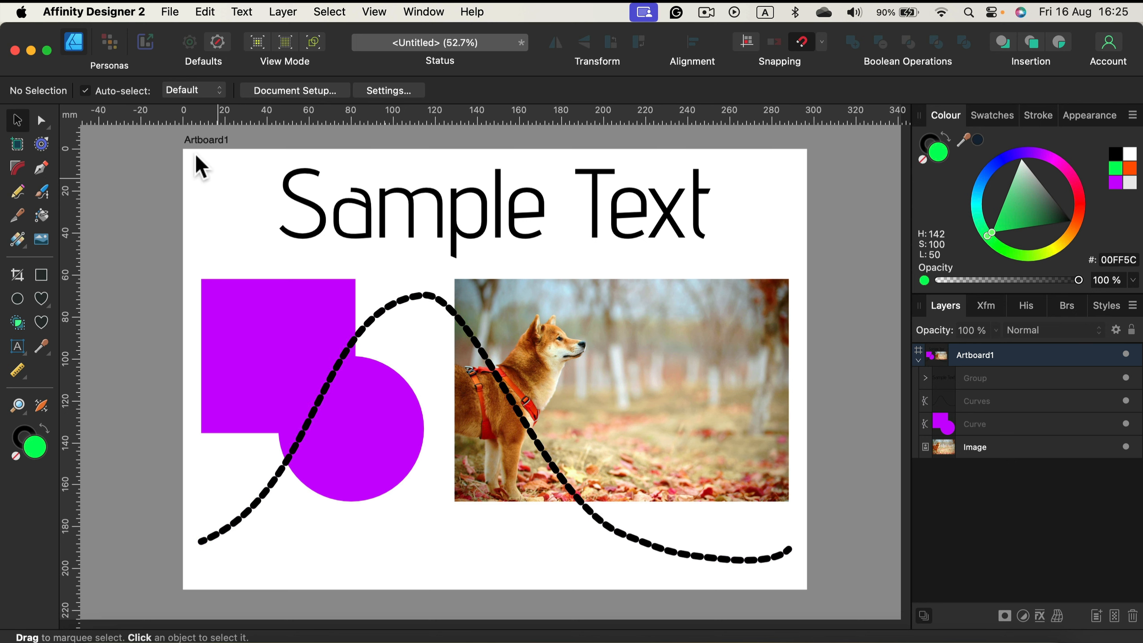
Marquee-select all artwork, group it, and Rasterise the group into a single Pixel layer
left_click_drag(197, 153, 656, 502)
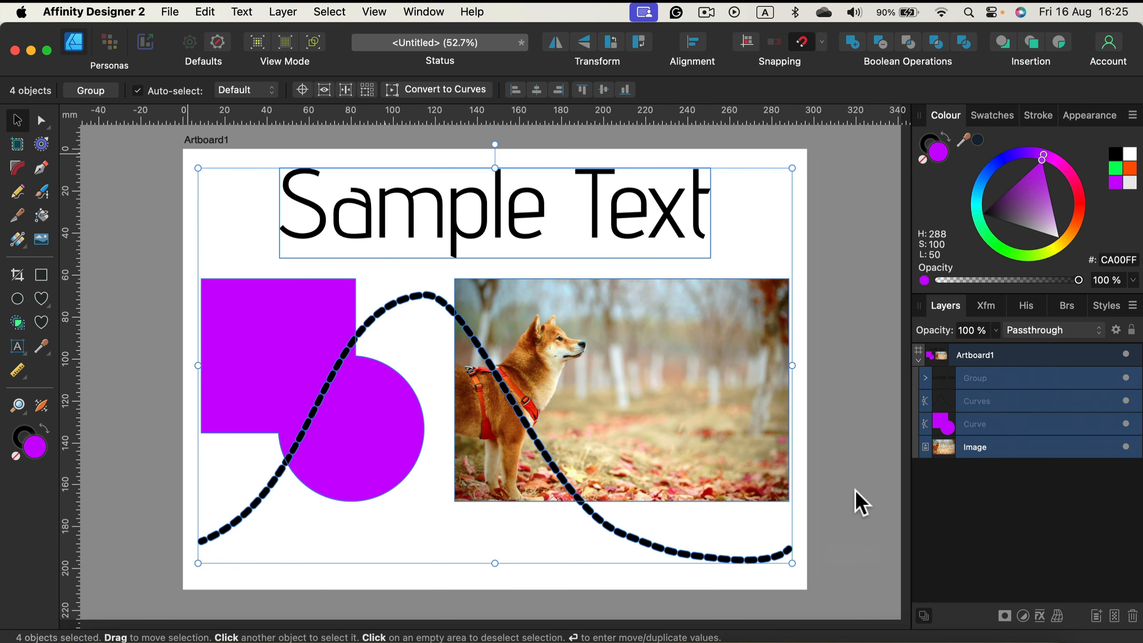
right_click(975, 379)
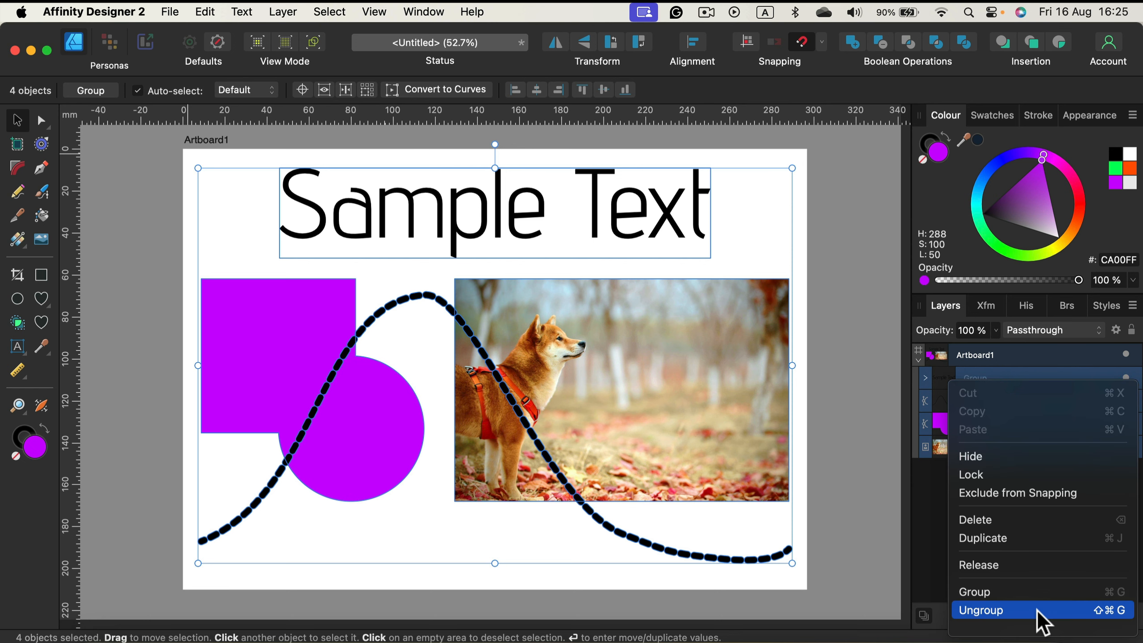
left_click(983, 610)
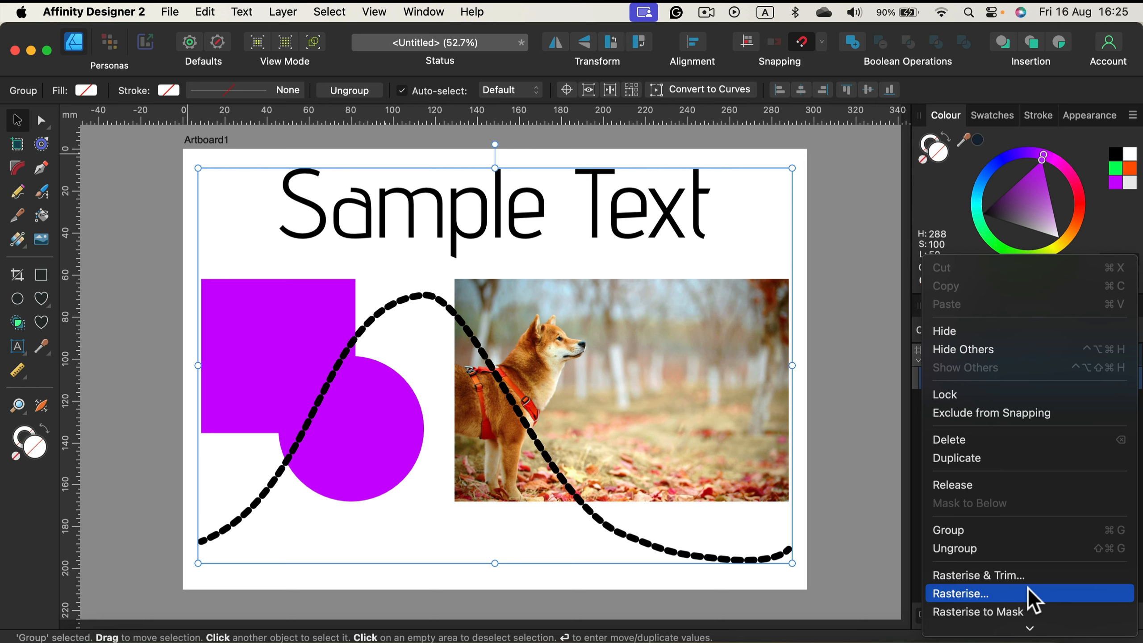
left_click(964, 593)
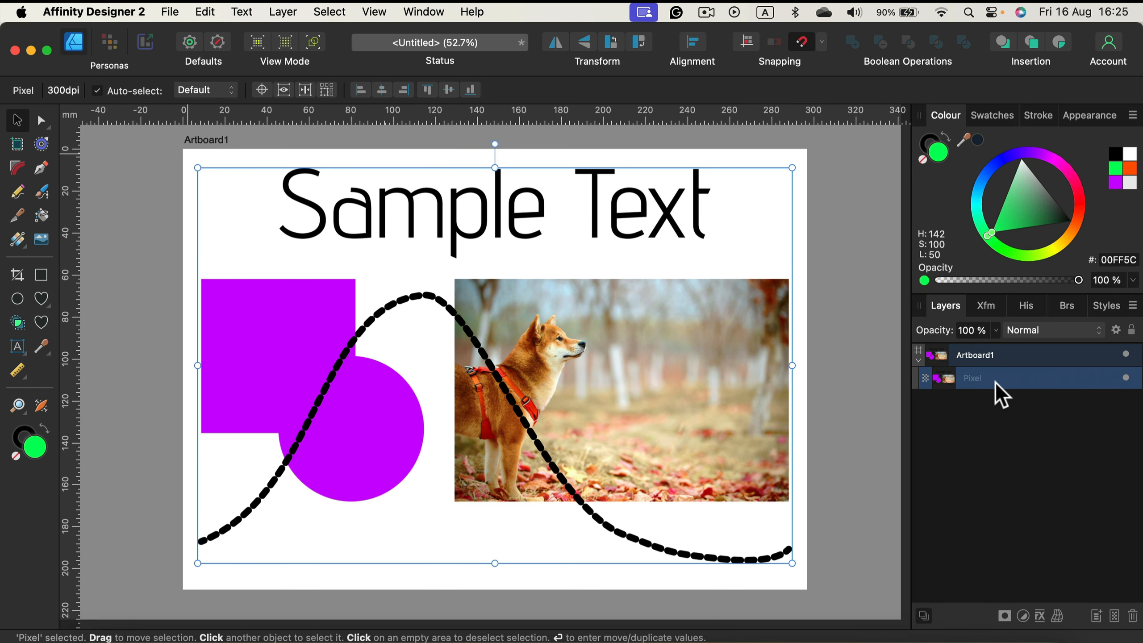
mouse_move(995, 388)
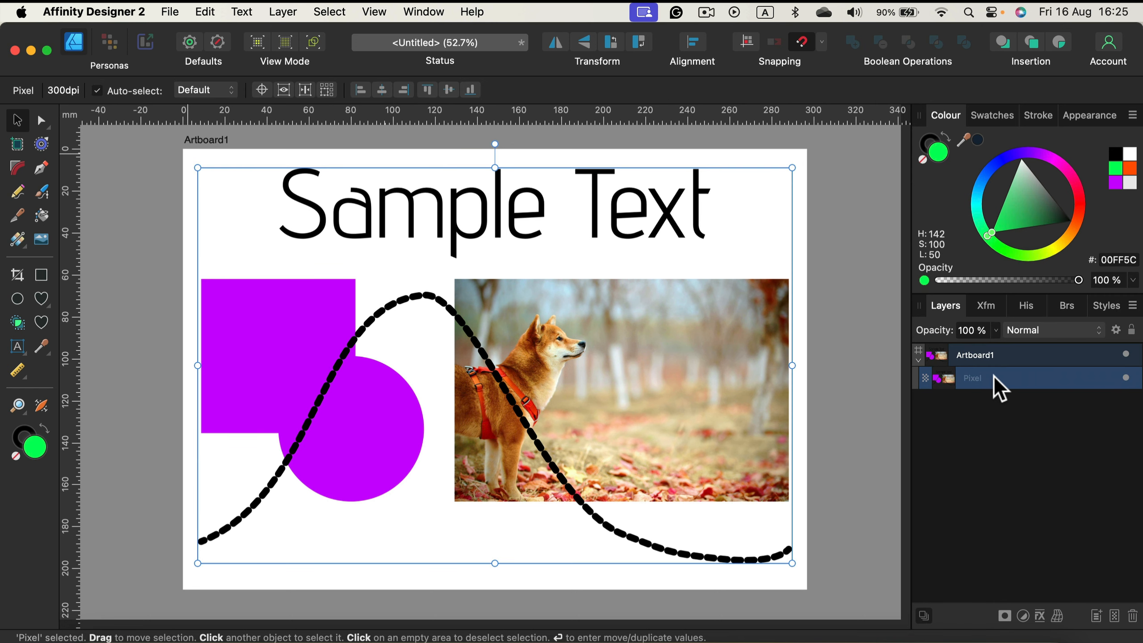